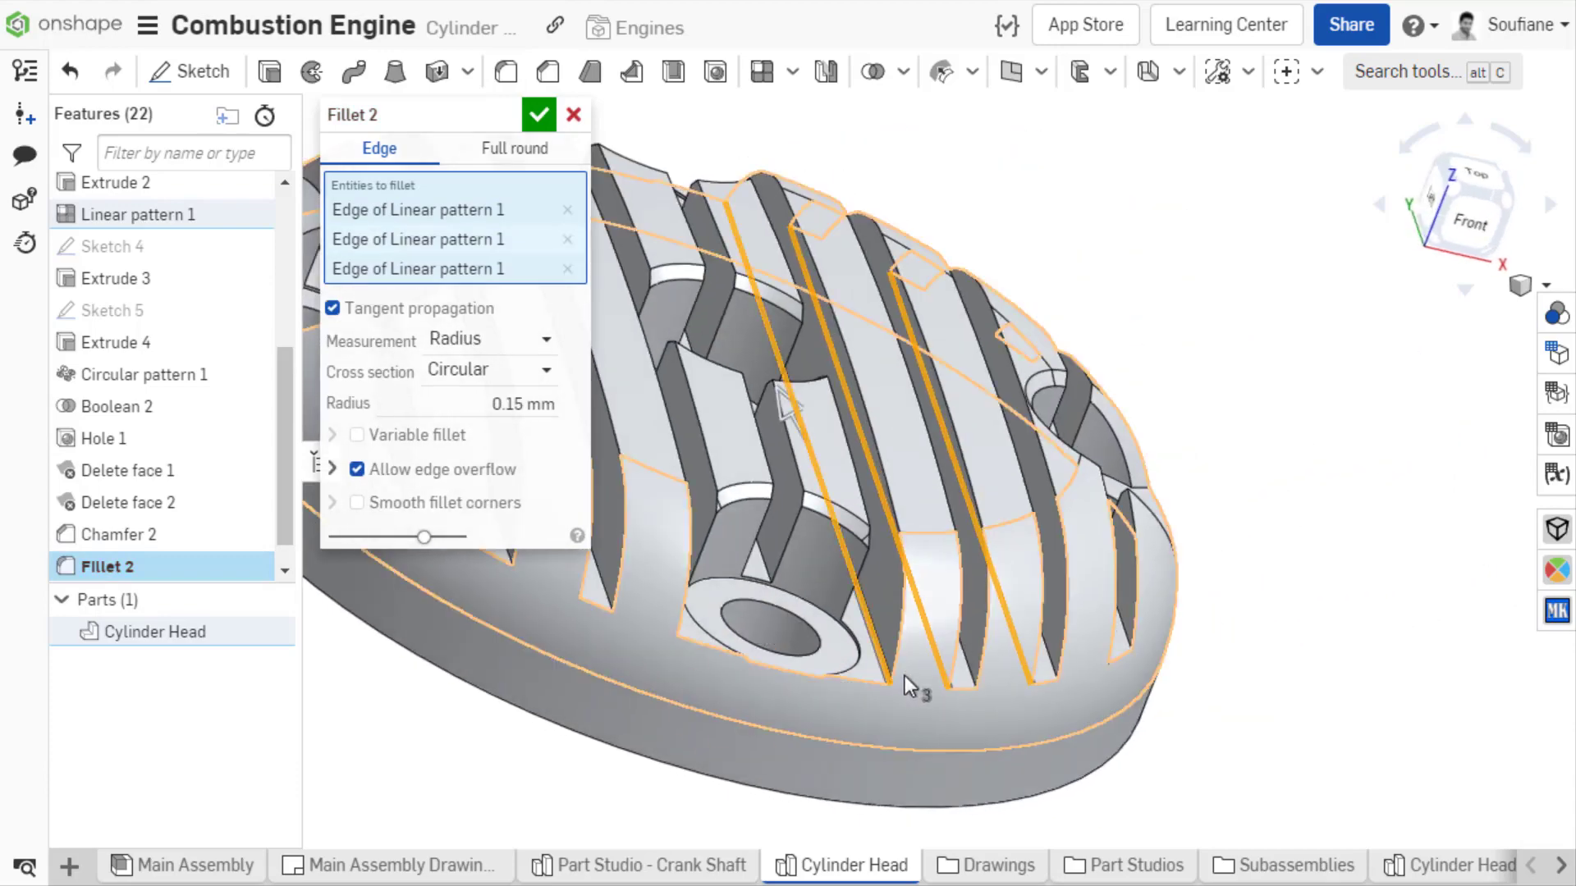
# Try the custom selection builder on the fillet edges, then dismiss it.
pyautogui.rightClick(909, 684)
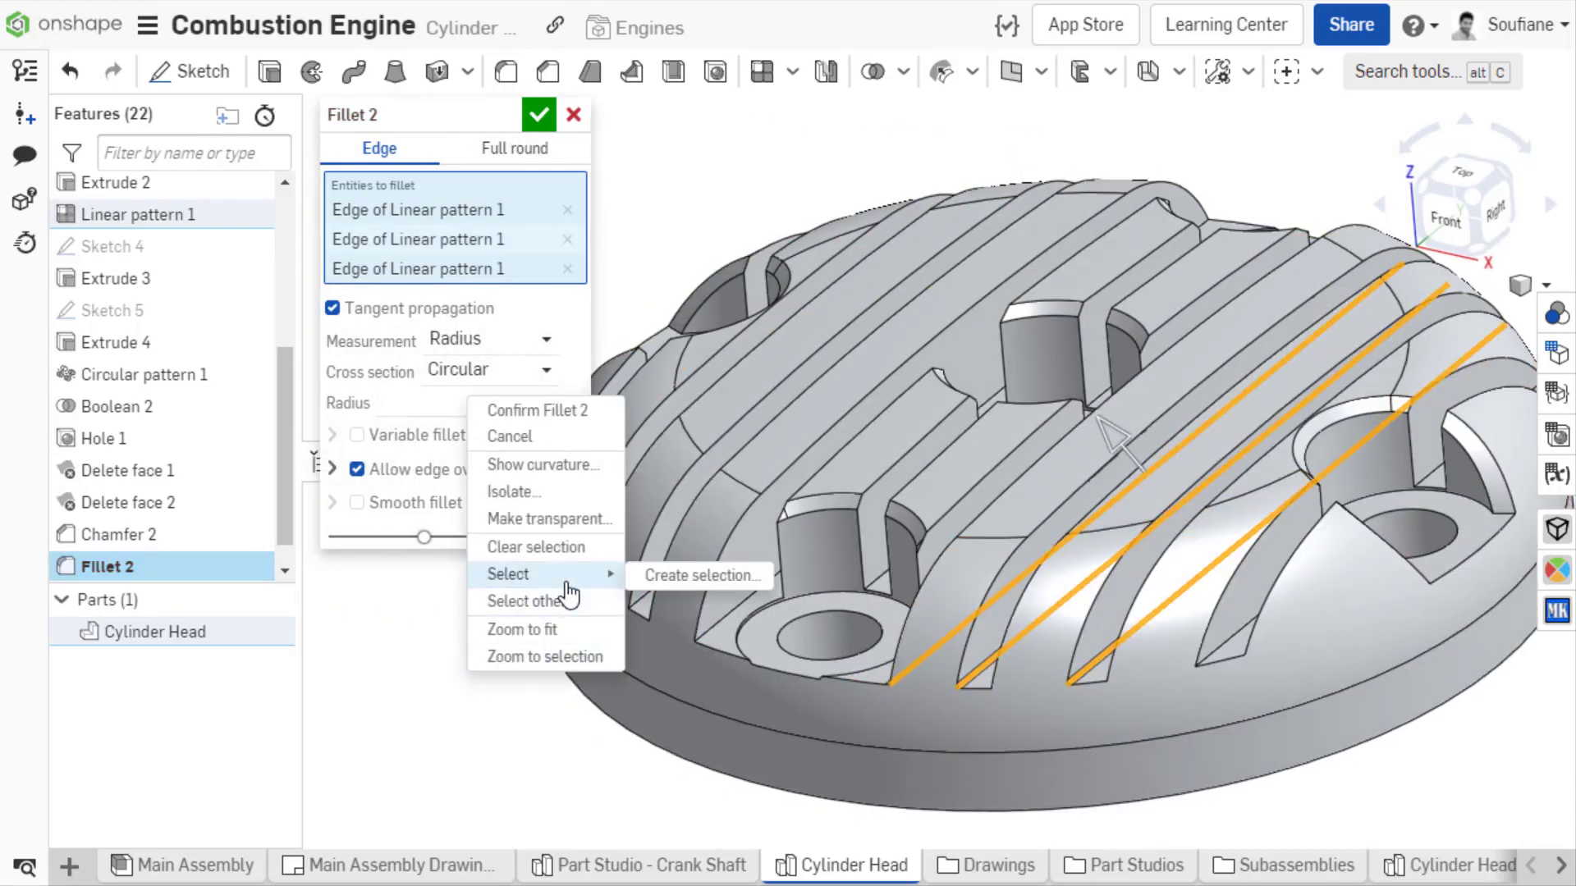
pyautogui.click(701, 574)
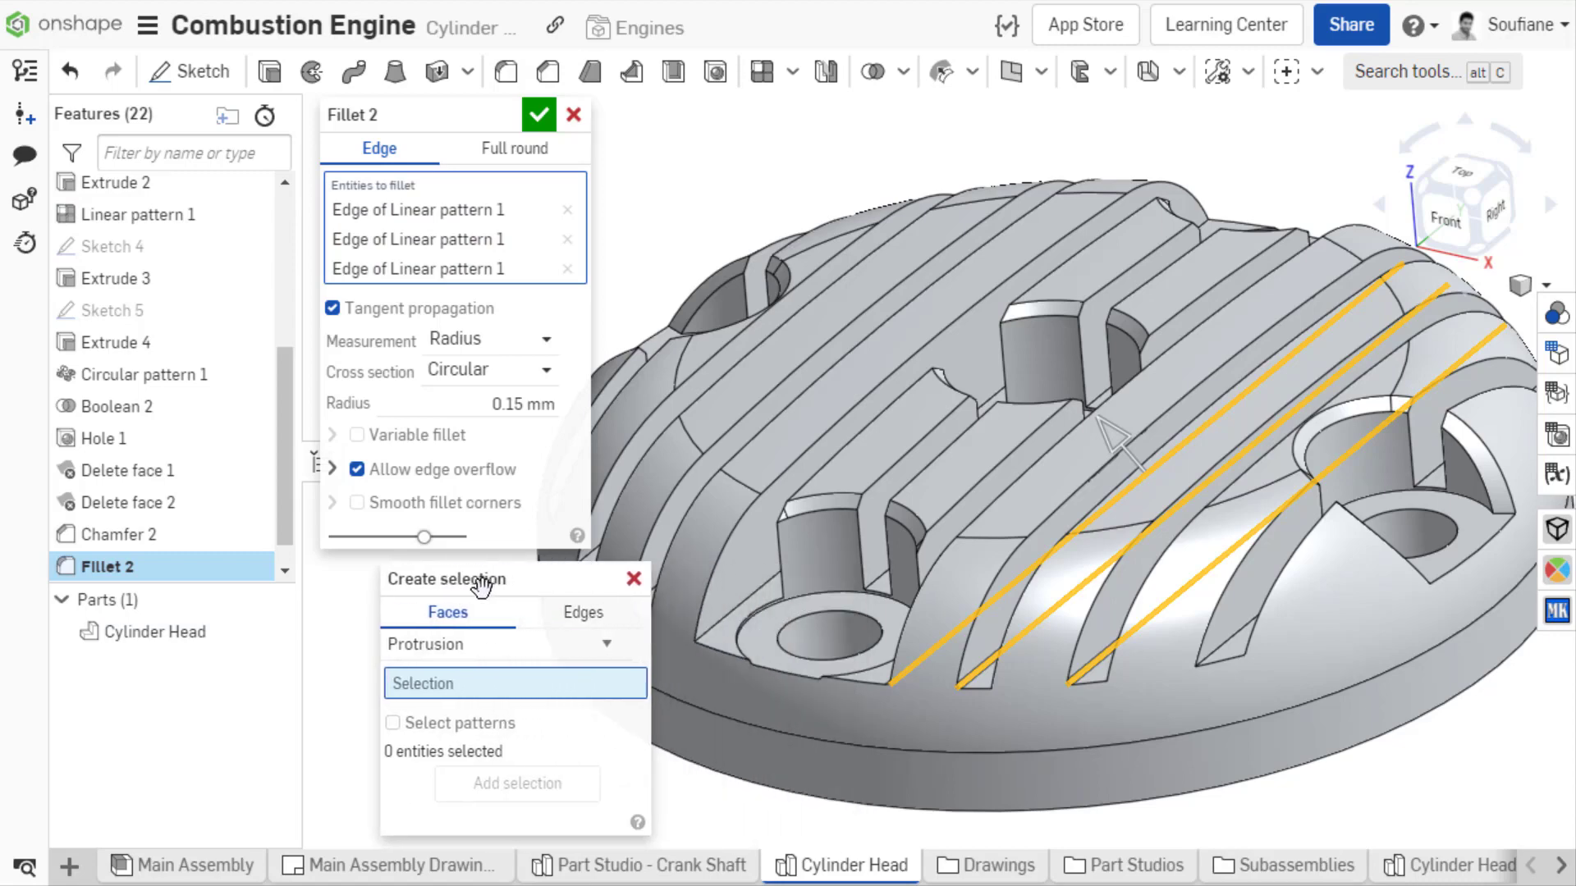
pyautogui.click(522, 612)
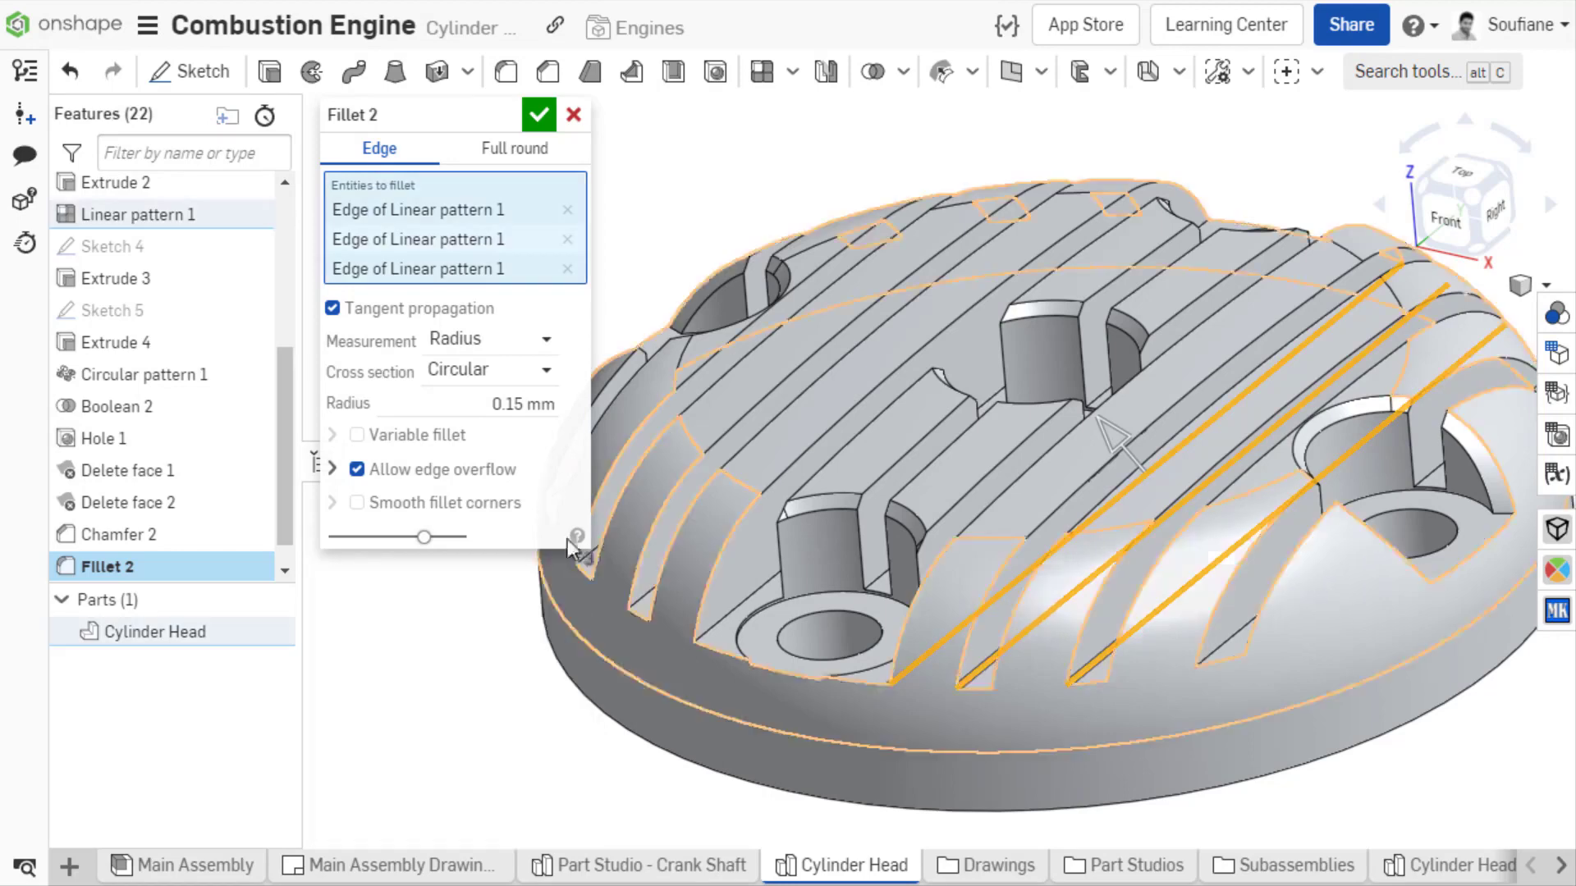
# Cancel the three-edge fillet and begin a fresh Fillet 2 from isometric view.
pyautogui.click(573, 113)
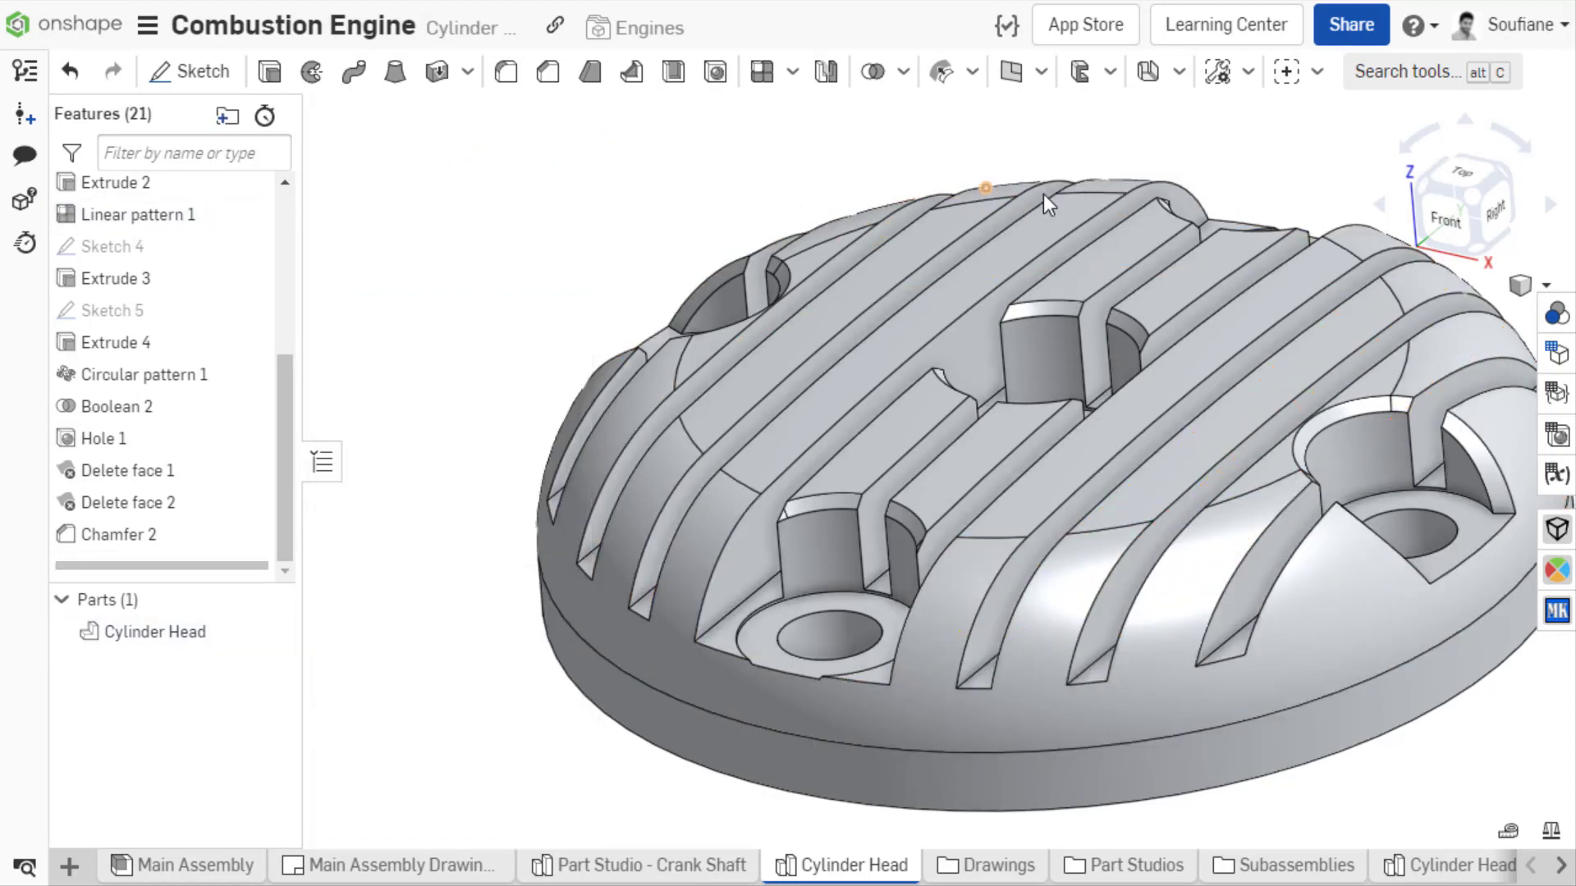
pyautogui.click(1445, 222)
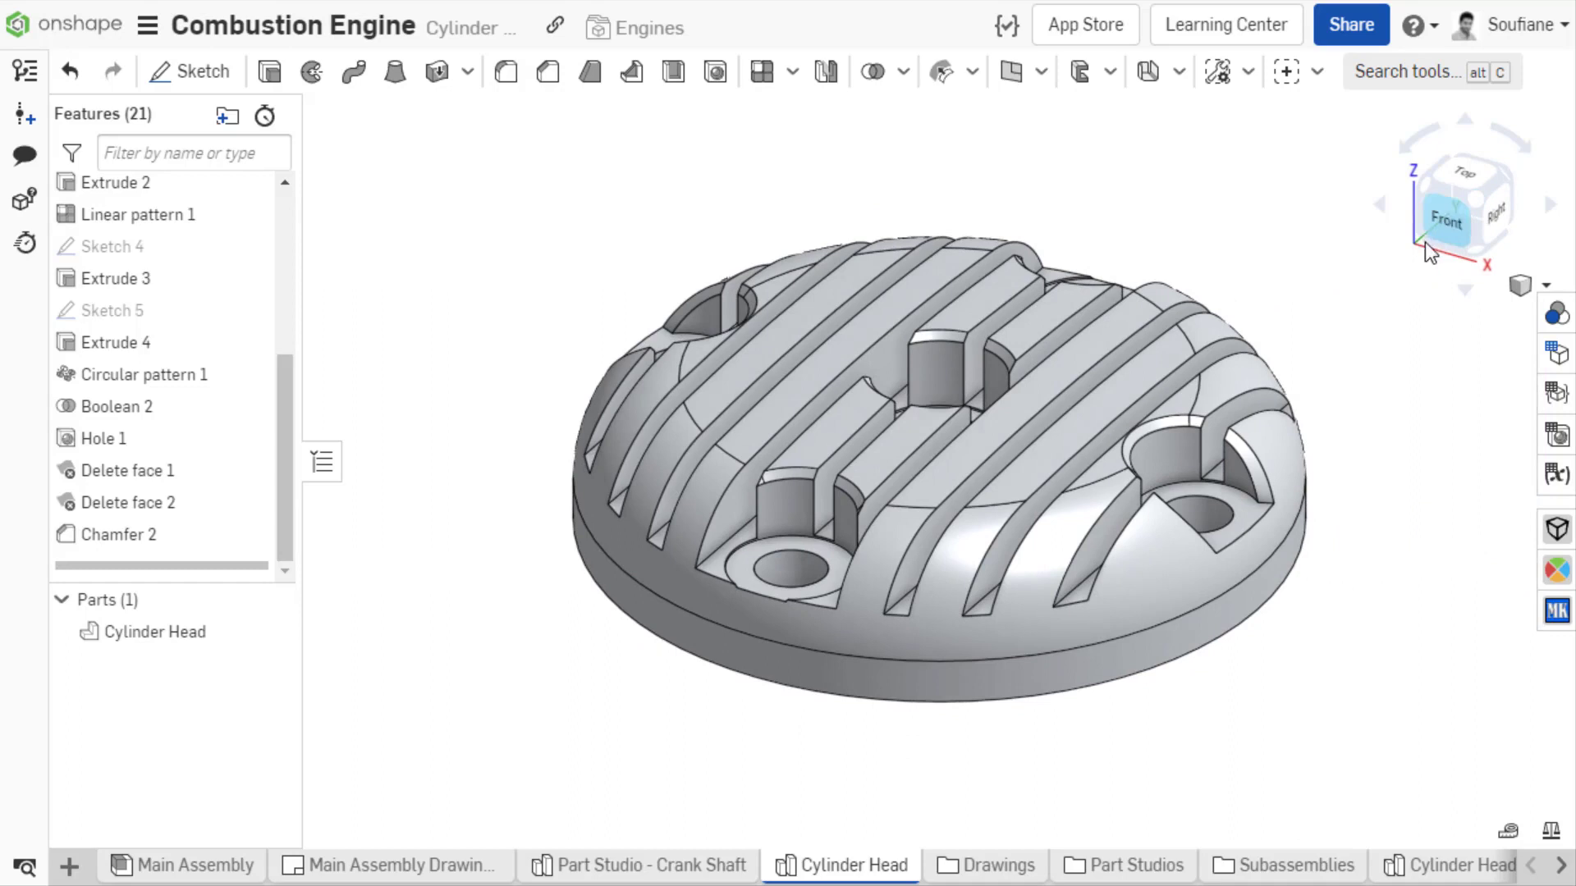
pyautogui.moveTo(760, 187)
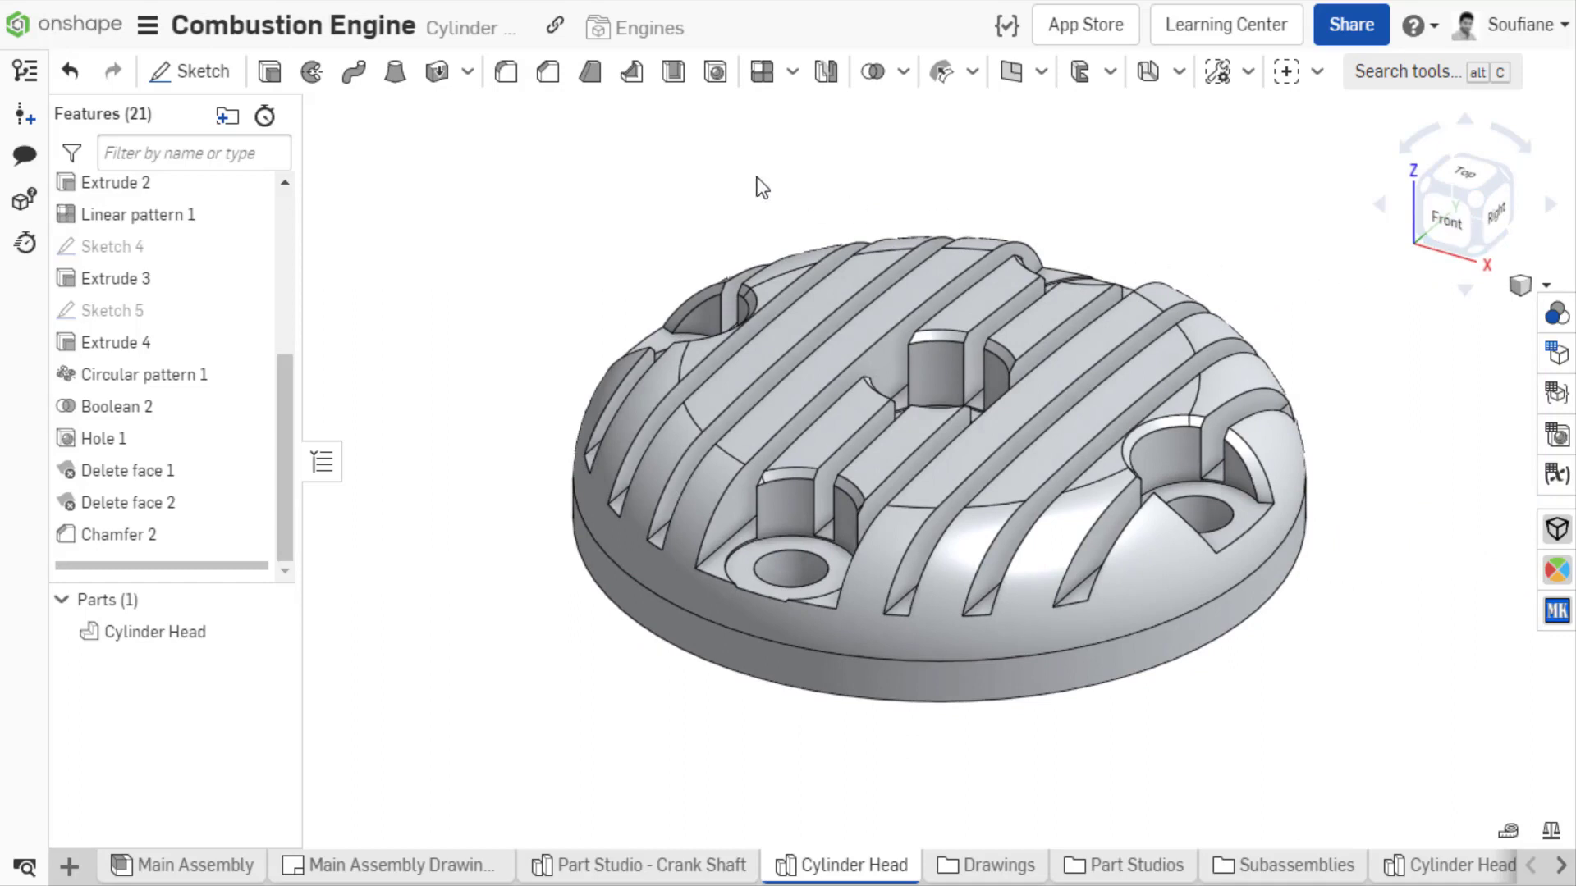
pyautogui.click(504, 71)
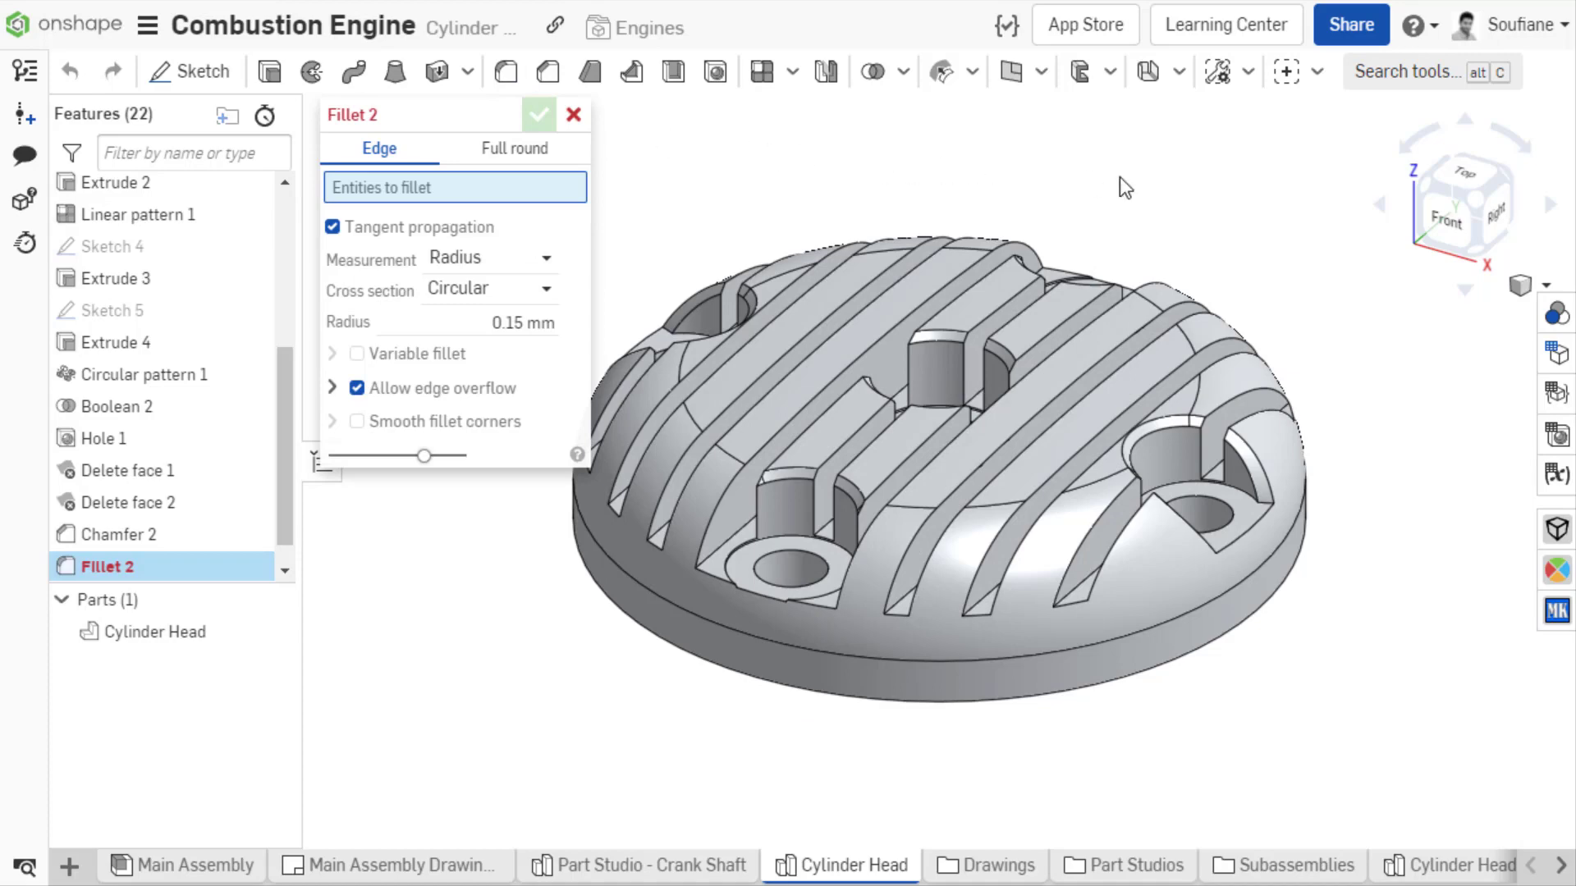
# Window-select all fin edges from the Right view and apply a 0.15 mm fillet.
pyautogui.click(1464, 203)
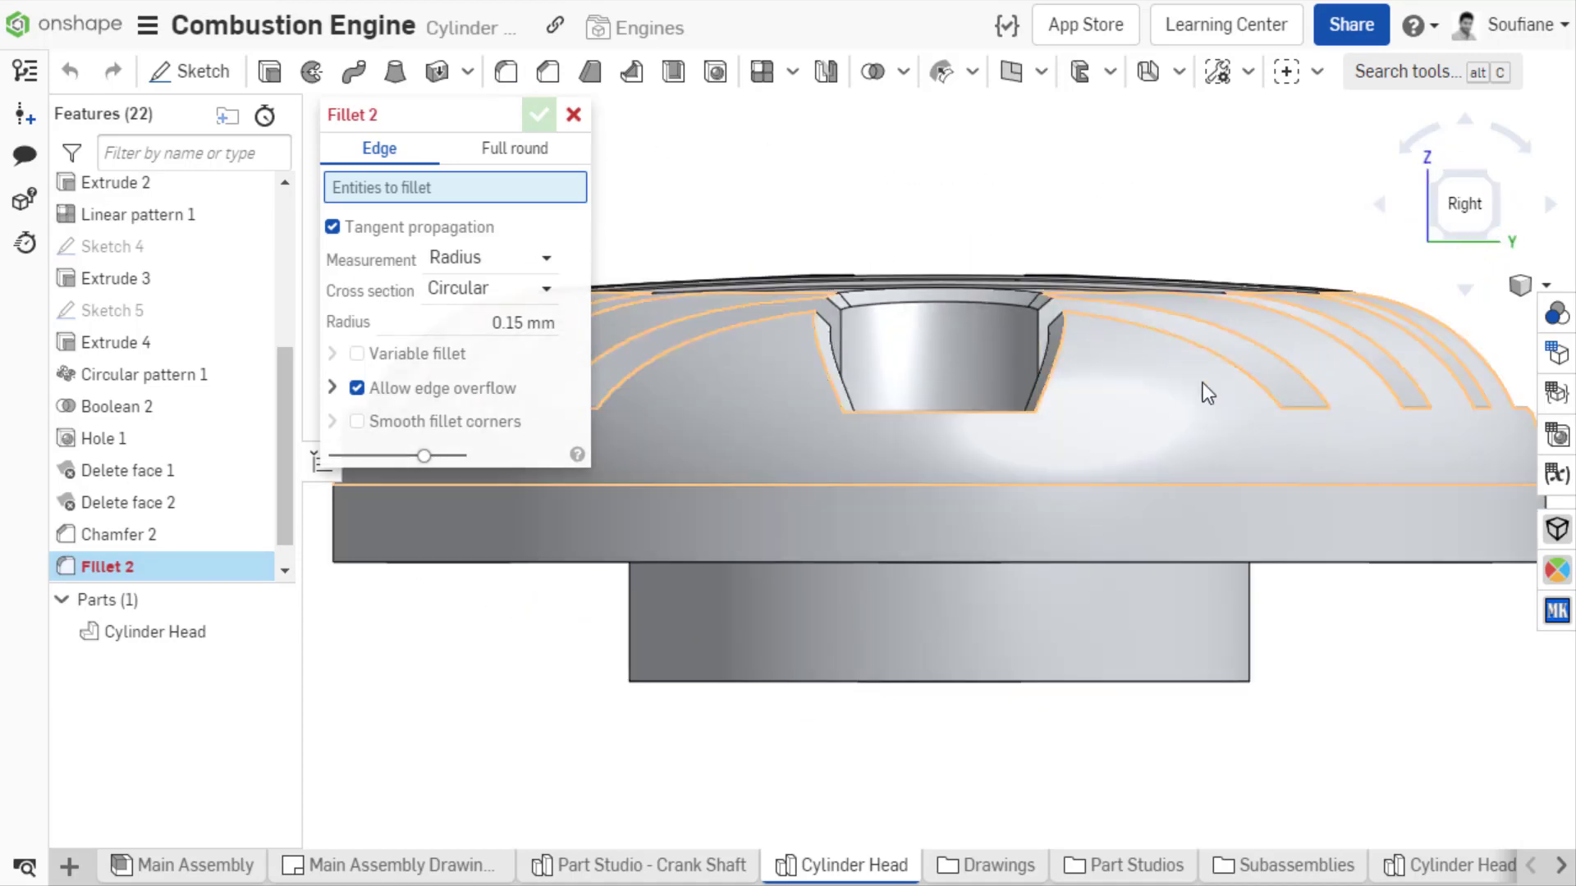
pyautogui.click(784, 407)
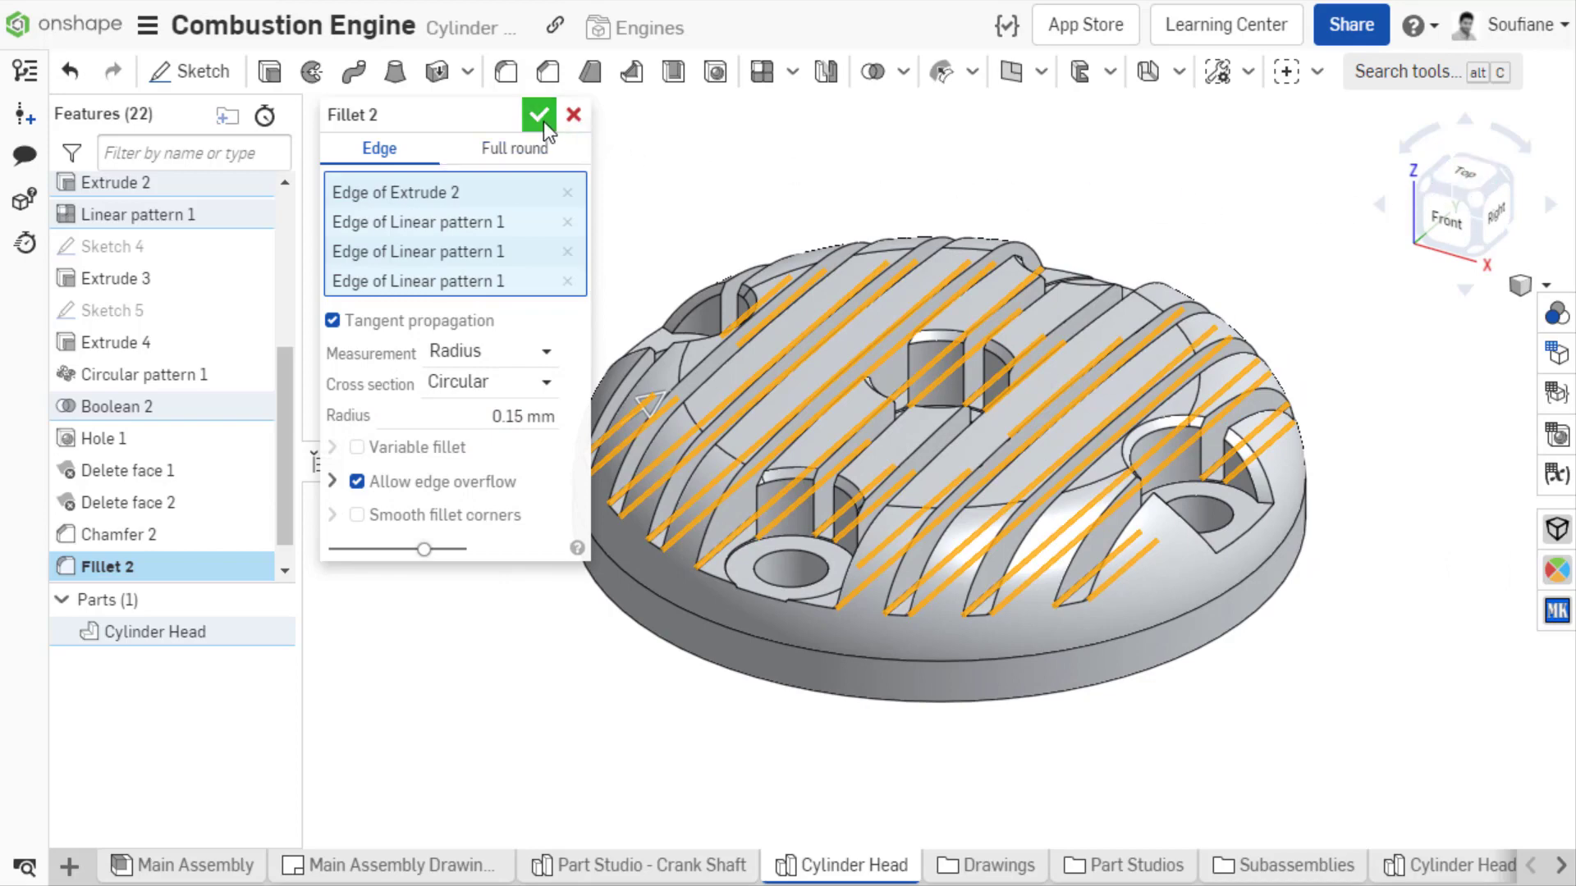
pyautogui.click(538, 115)
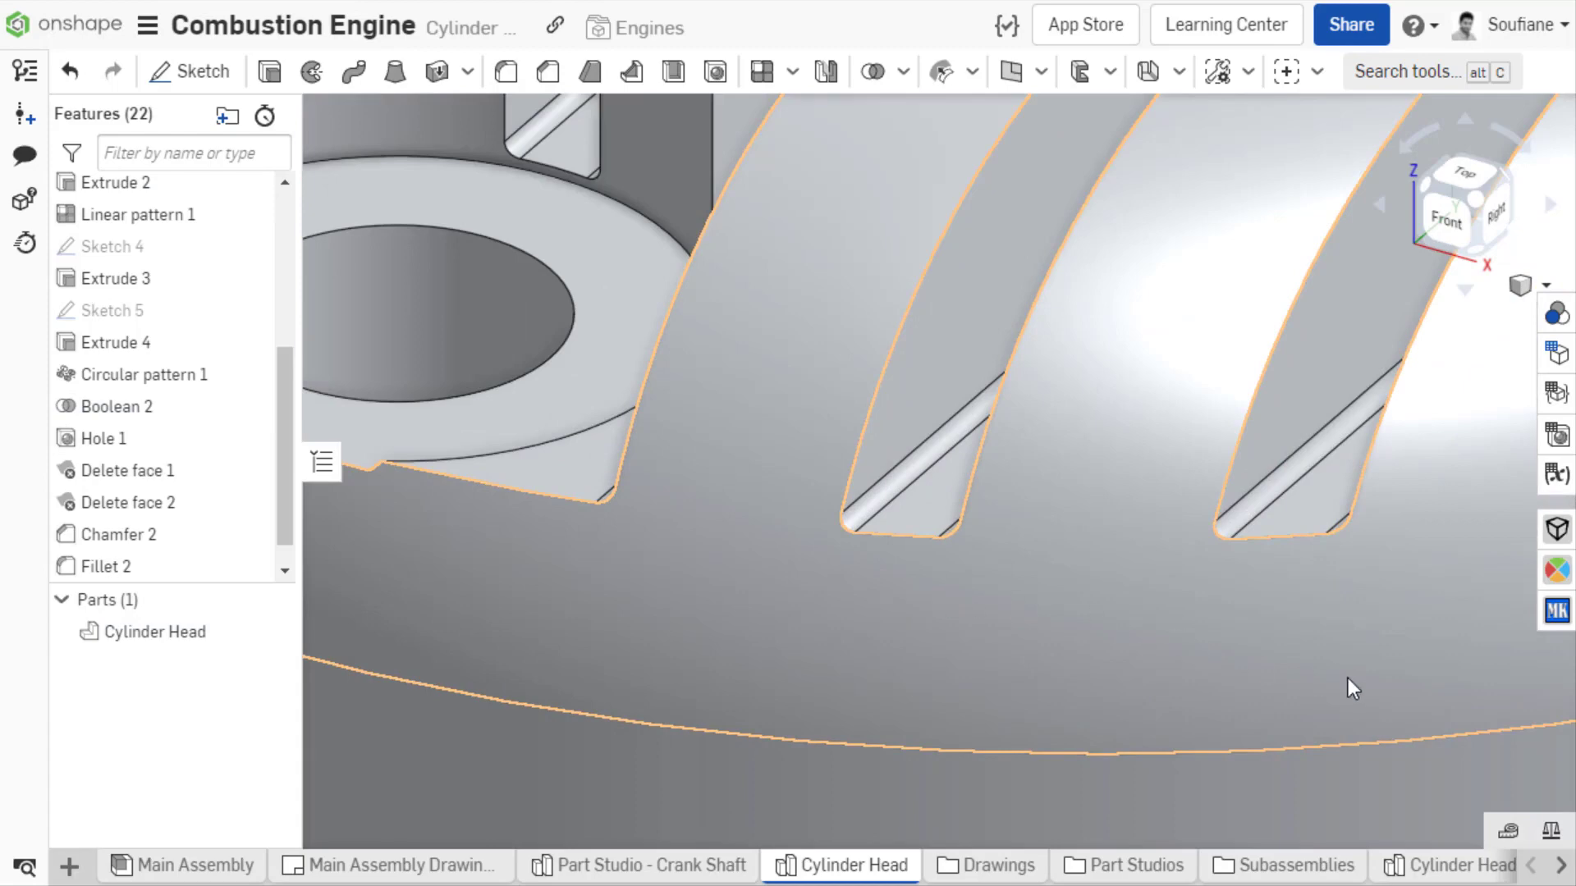
pyautogui.click(1472, 198)
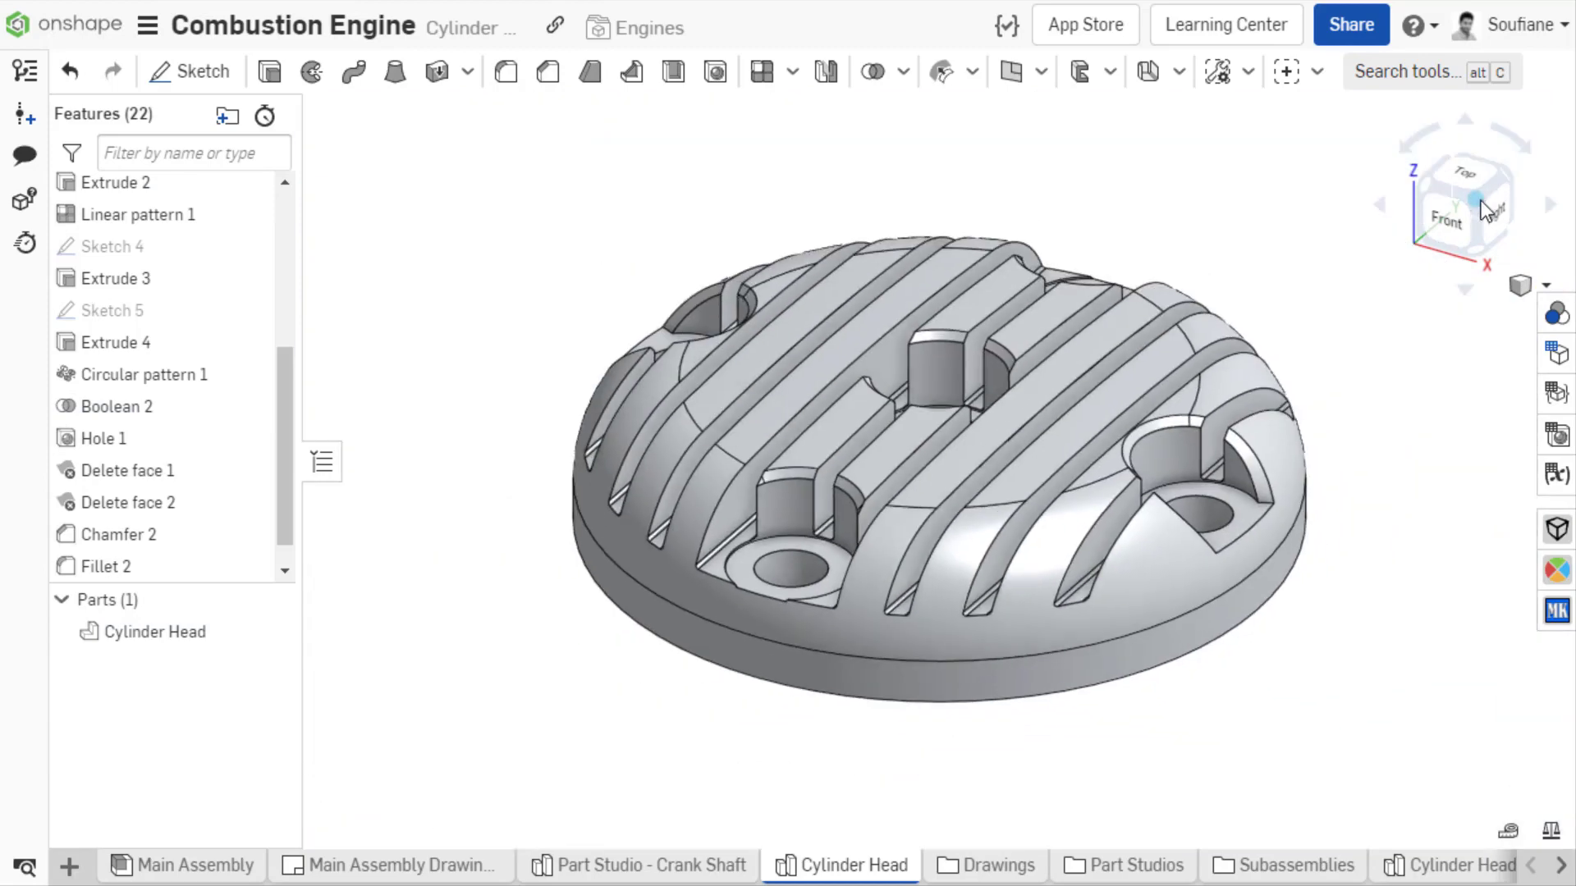
pyautogui.moveTo(943, 540)
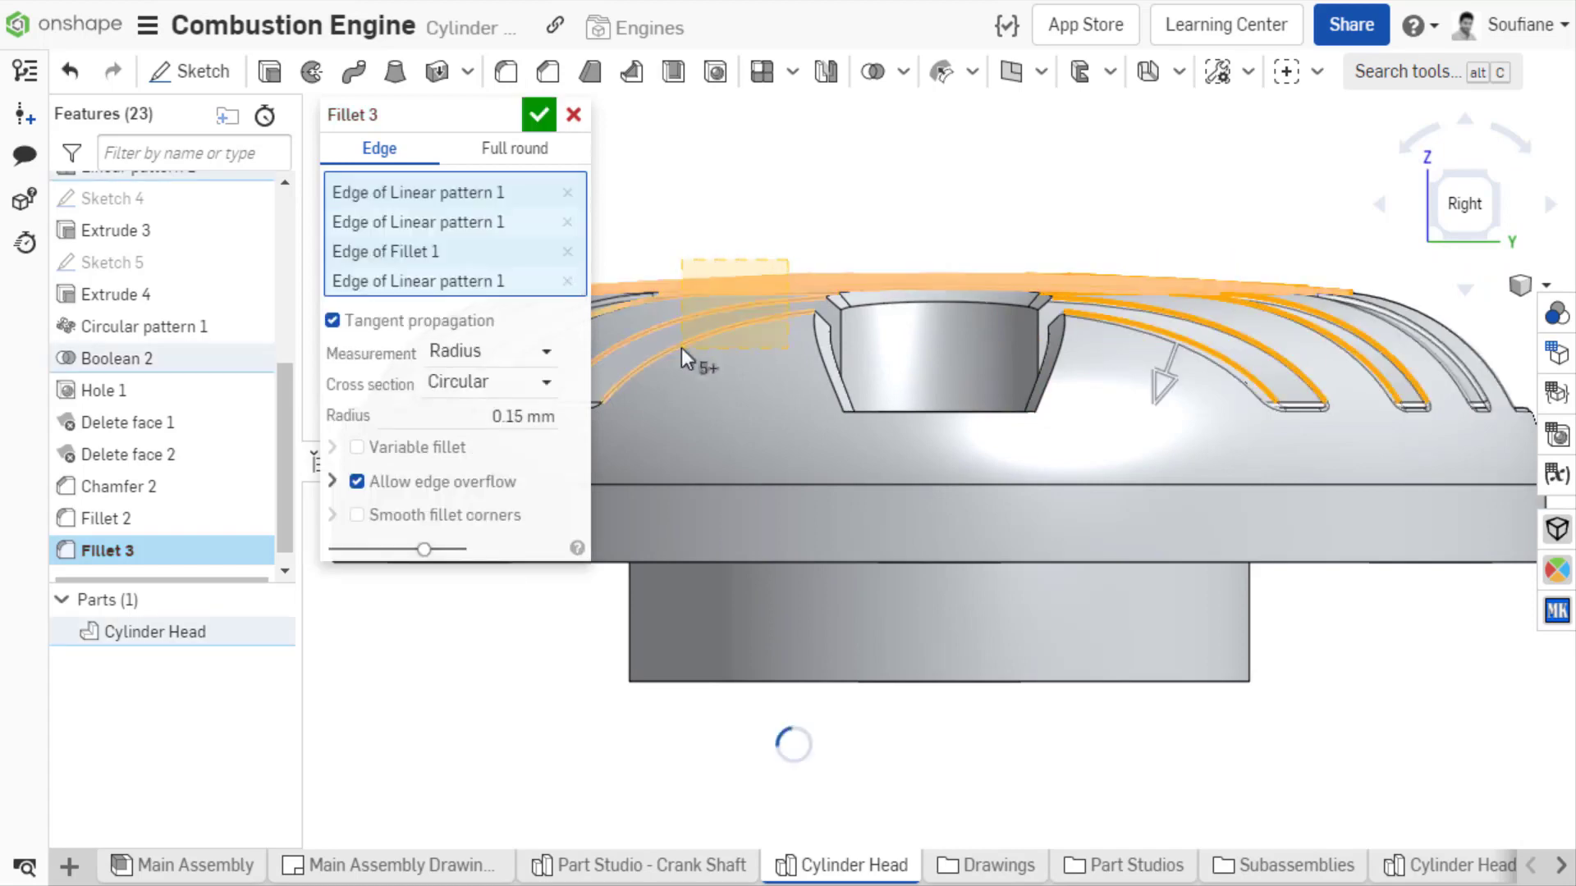
# Confirm Fillet 3 rounding the remaining fin edges at 0.15 mm.
pyautogui.click(538, 115)
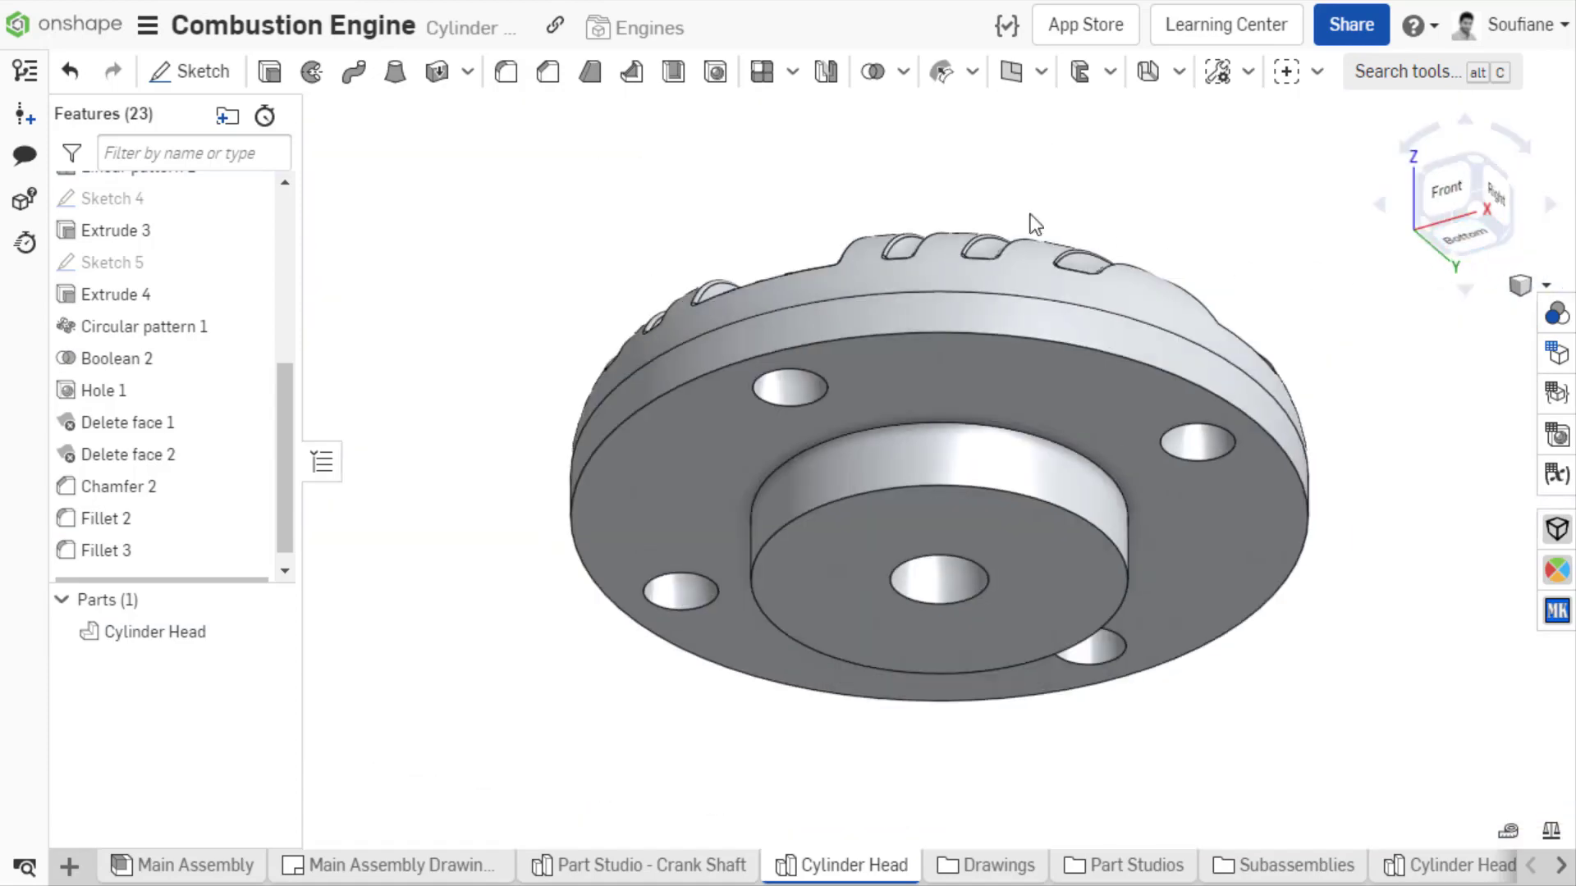
# Create Sketch 2 on the bottom face with Use (Project/Convert) active, viewed from the Right.
pyautogui.click(191, 71)
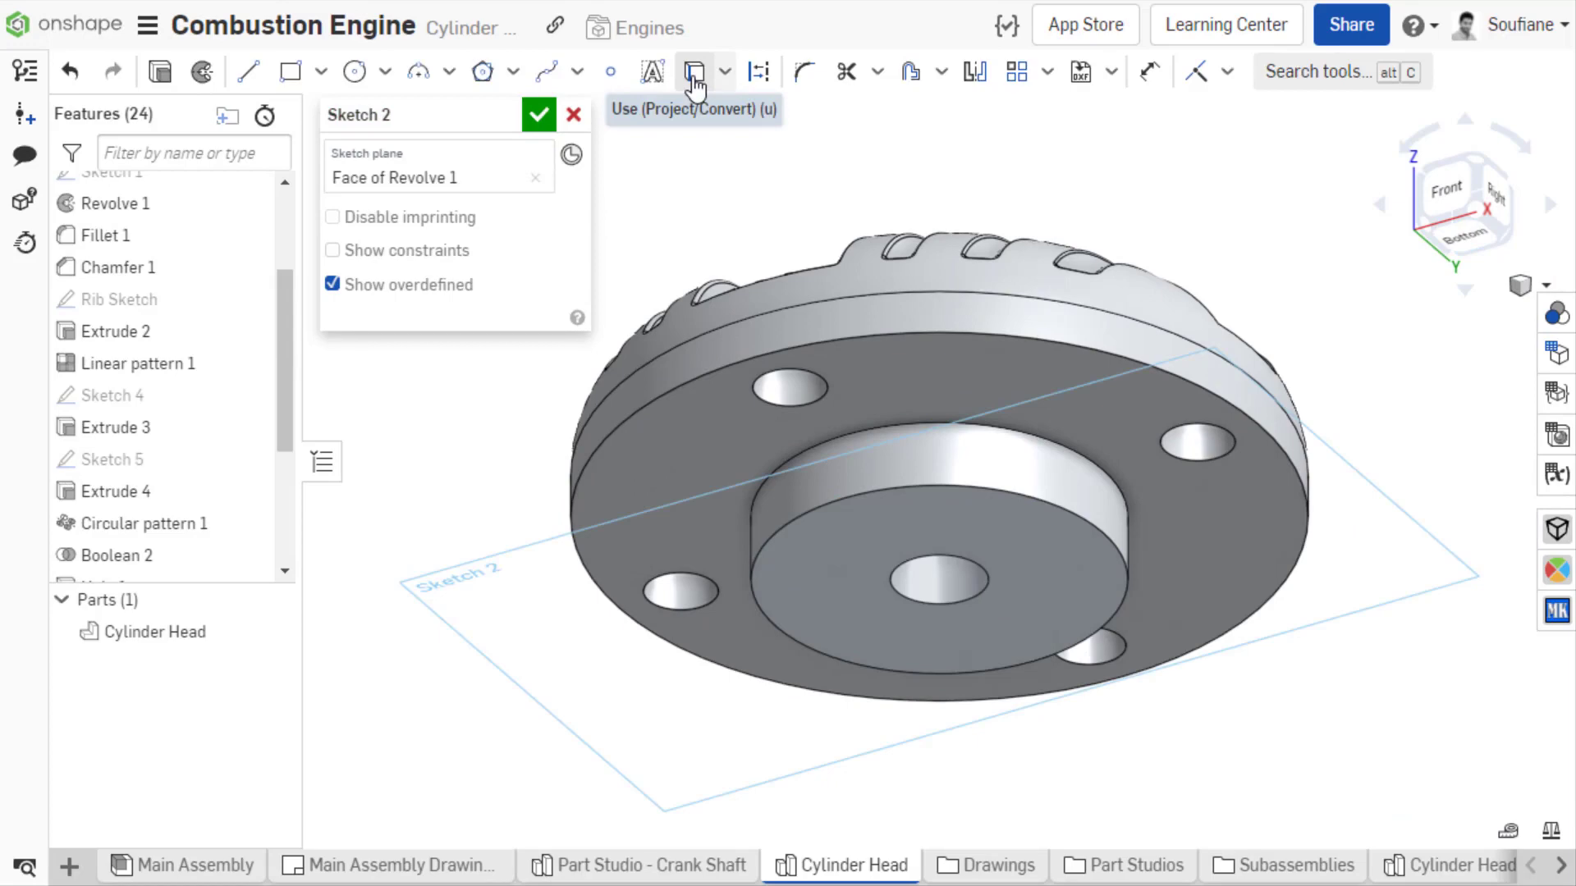
pyautogui.click(691, 71)
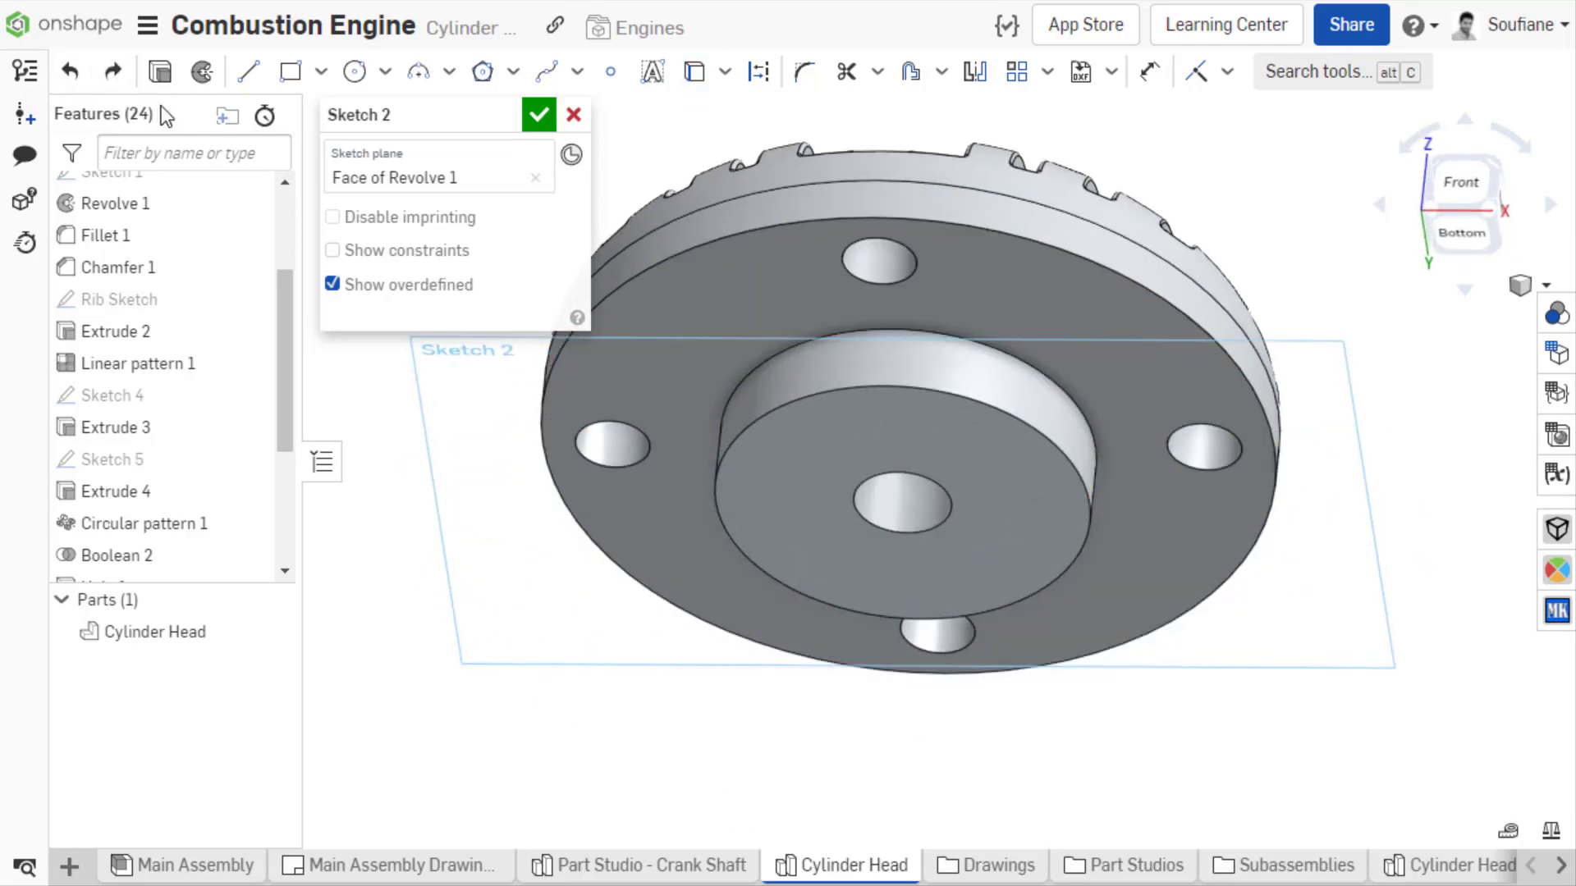
pyautogui.click(1462, 204)
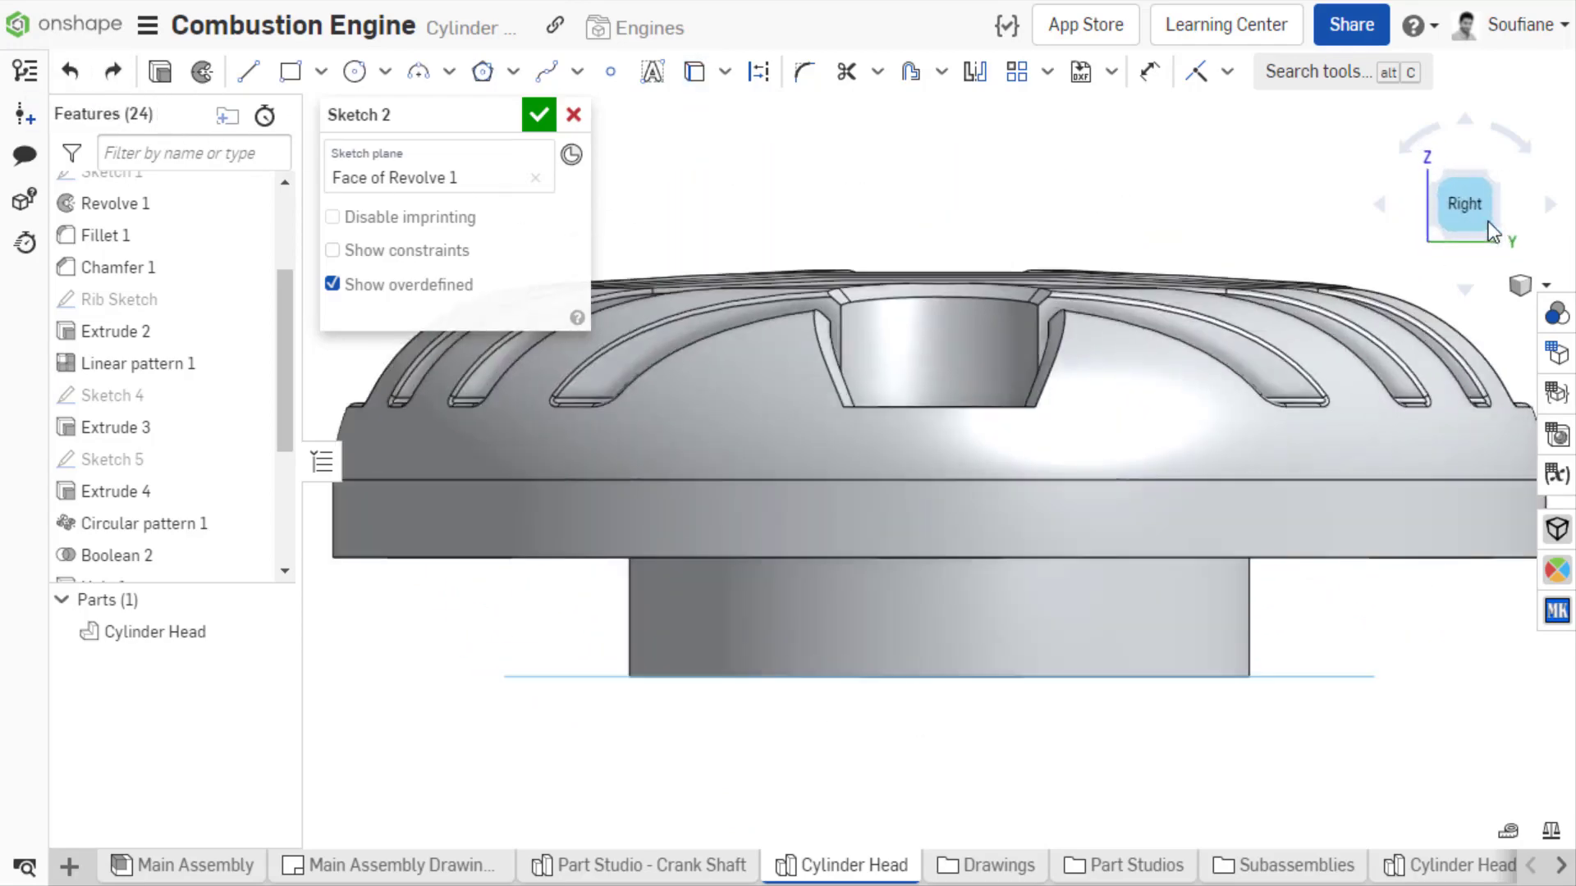